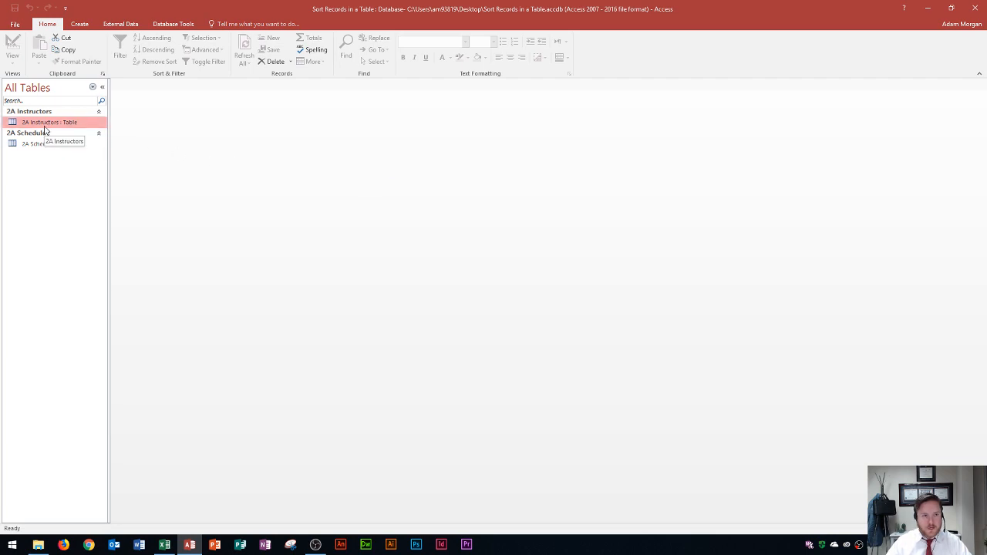
- Open the 2A Instructors datasheet and collapse the Navigation Pane for more room
{"action": "double_click", "coordinate": [49, 122]}
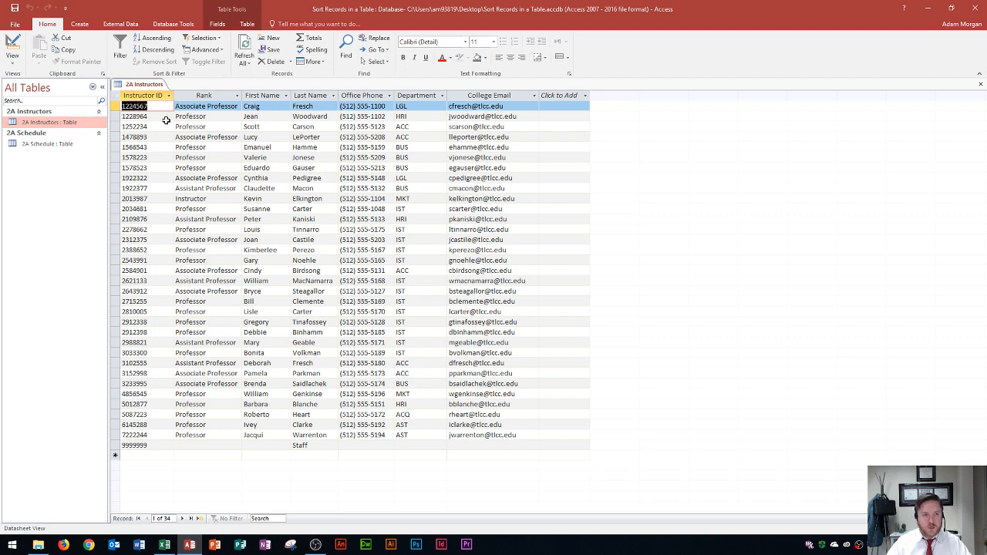
{"action": "mouse_move", "coordinate": [102, 87]}
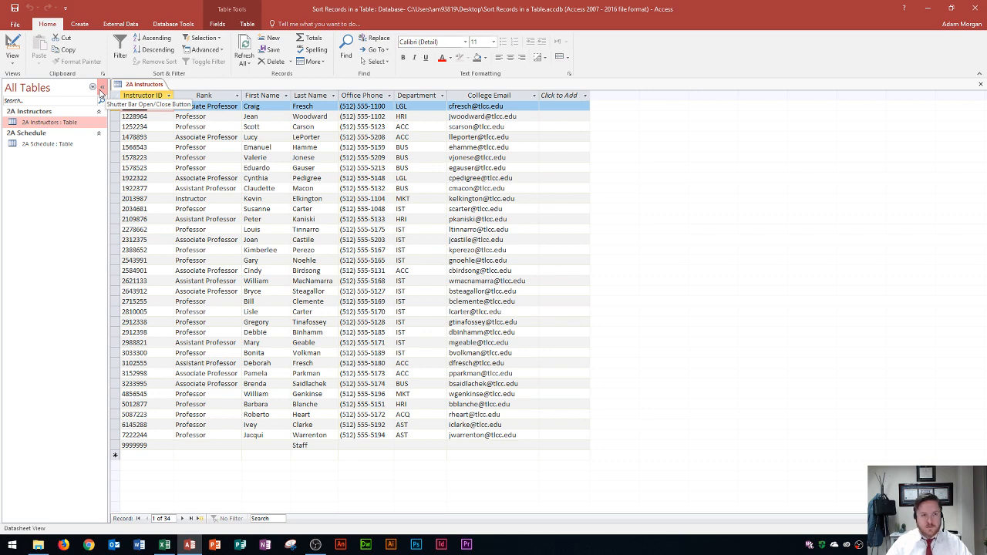
{"action": "left_click", "coordinate": [102, 96]}
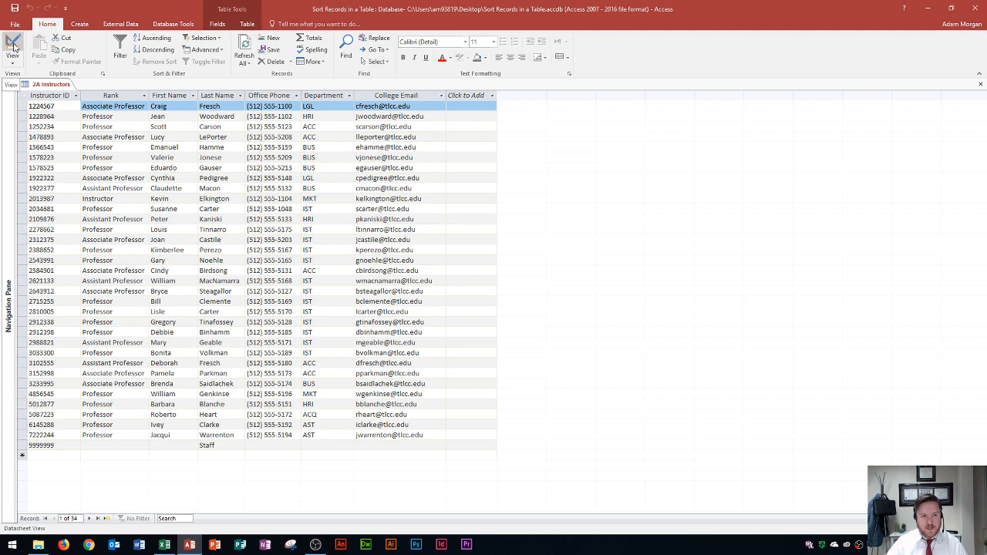
{"action": "left_click", "coordinate": [12, 47]}
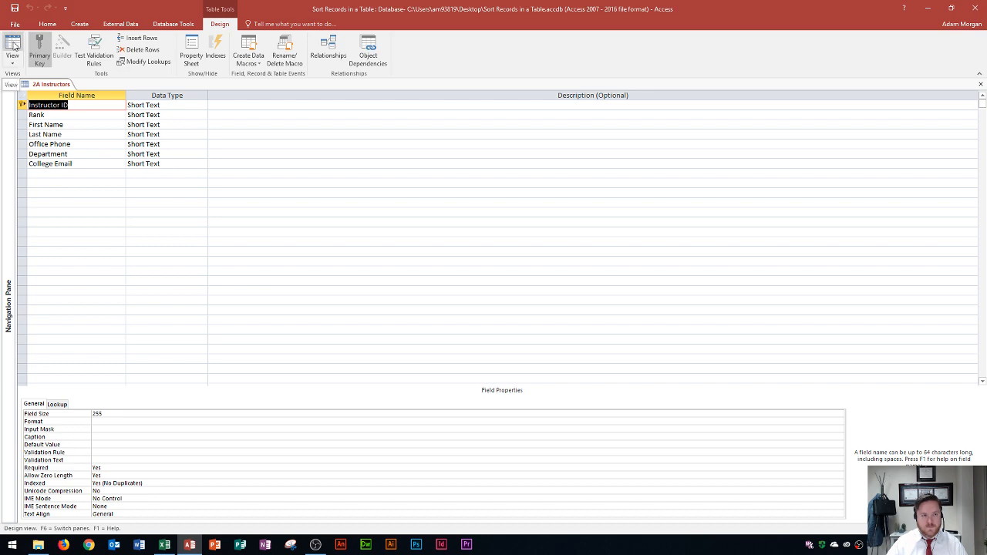
{"action": "left_click", "coordinate": [12, 46]}
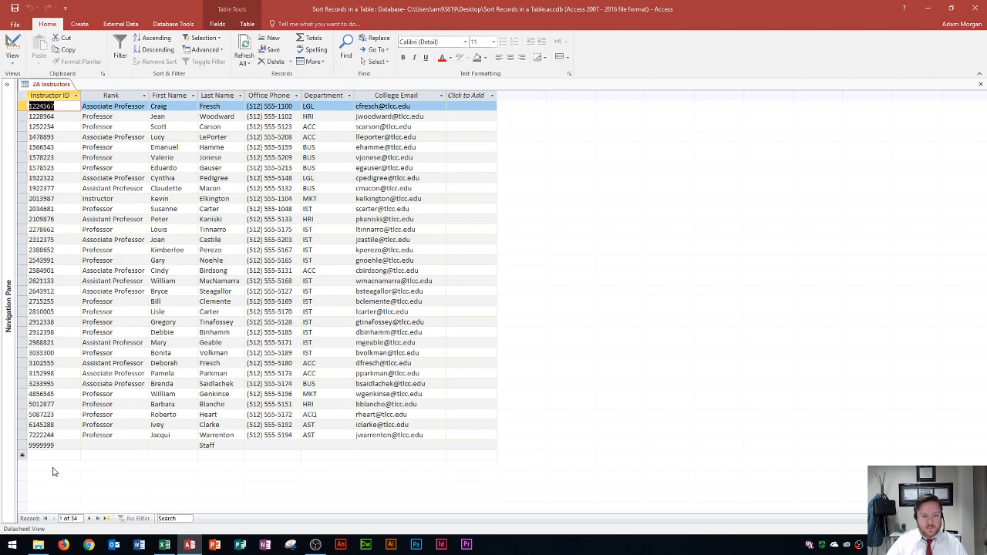
{"action": "left_click", "coordinate": [43, 444]}
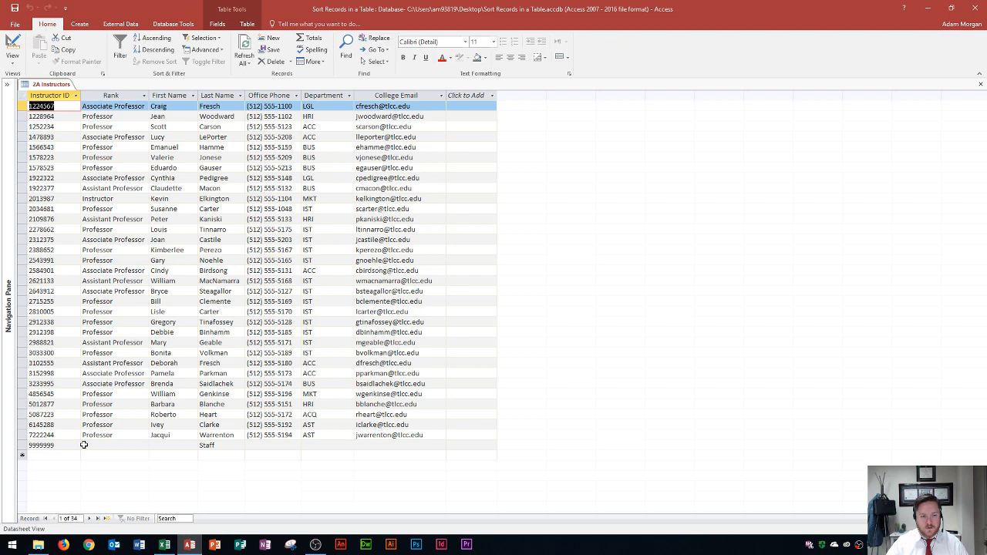
{"action": "mouse_move", "coordinate": [215, 464]}
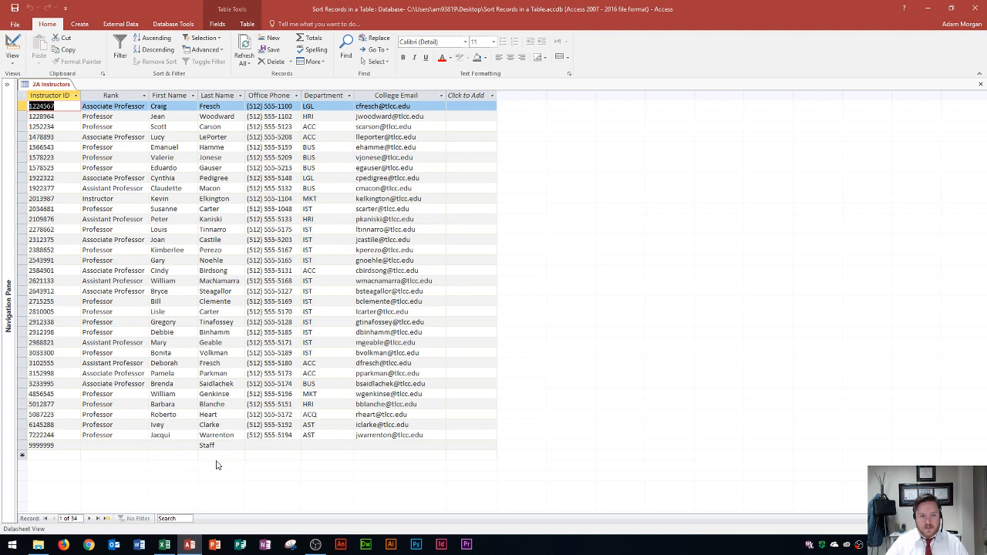
{"action": "mouse_move", "coordinate": [200, 393]}
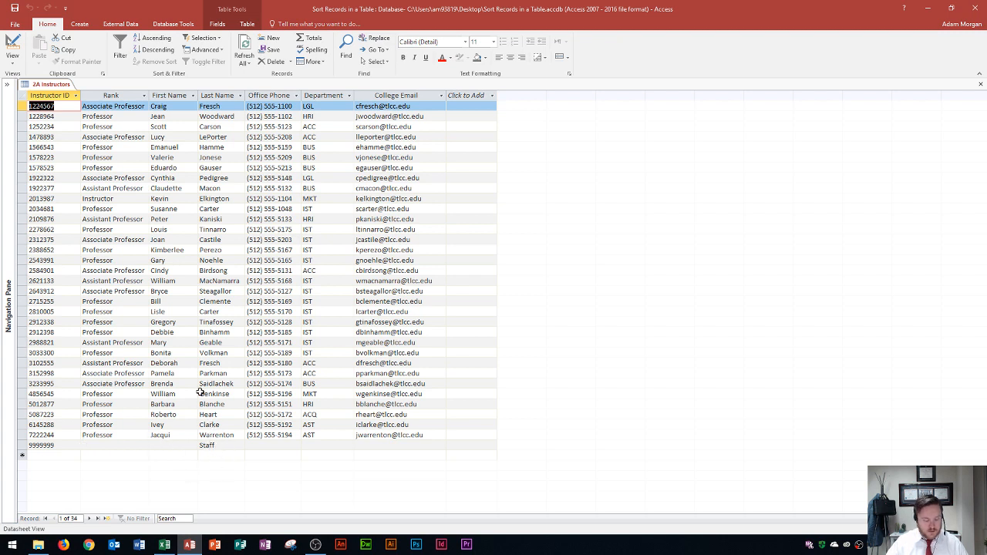
{"action": "mouse_move", "coordinate": [191, 225]}
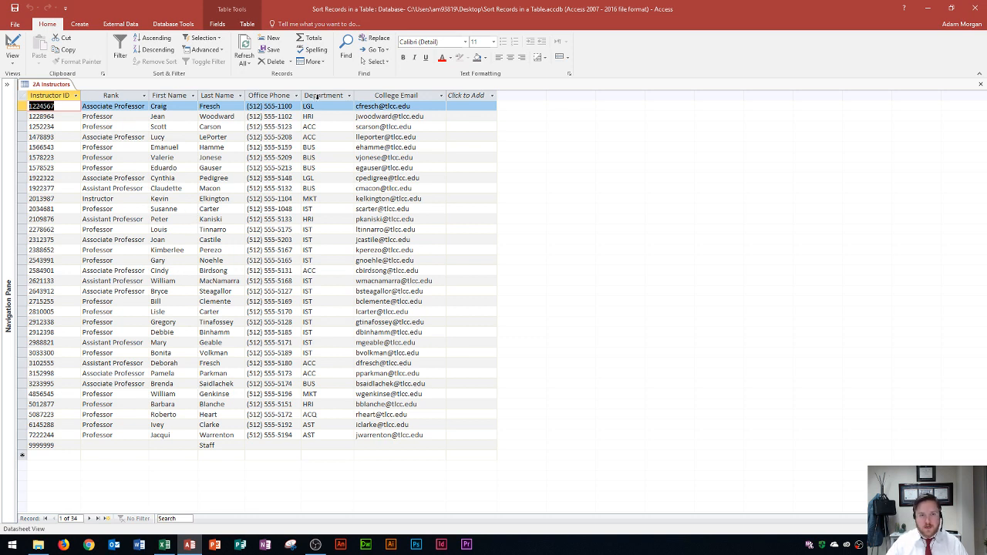
- Select the Department column and bring up its sort and filter choices
{"action": "left_click", "coordinate": [324, 96]}
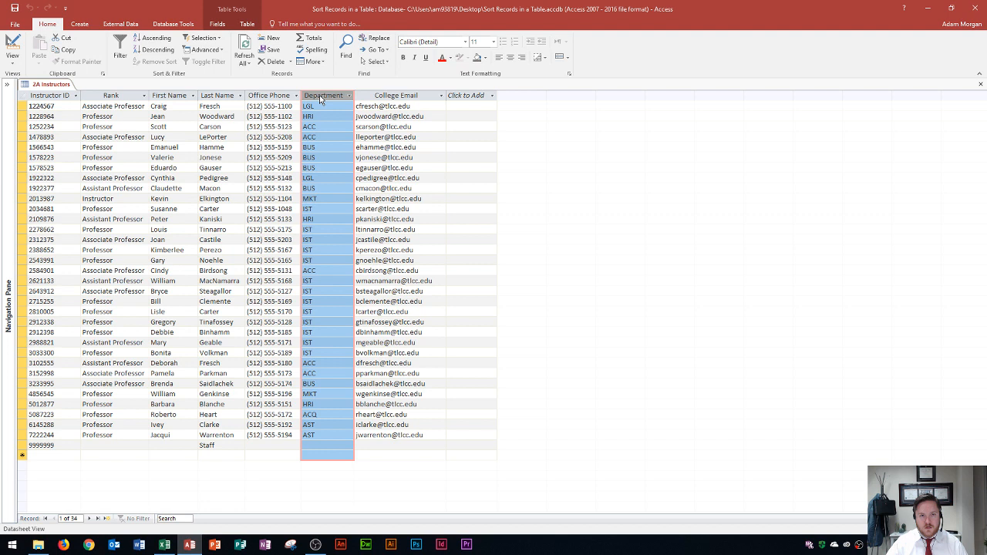
{"action": "mouse_move", "coordinate": [321, 173]}
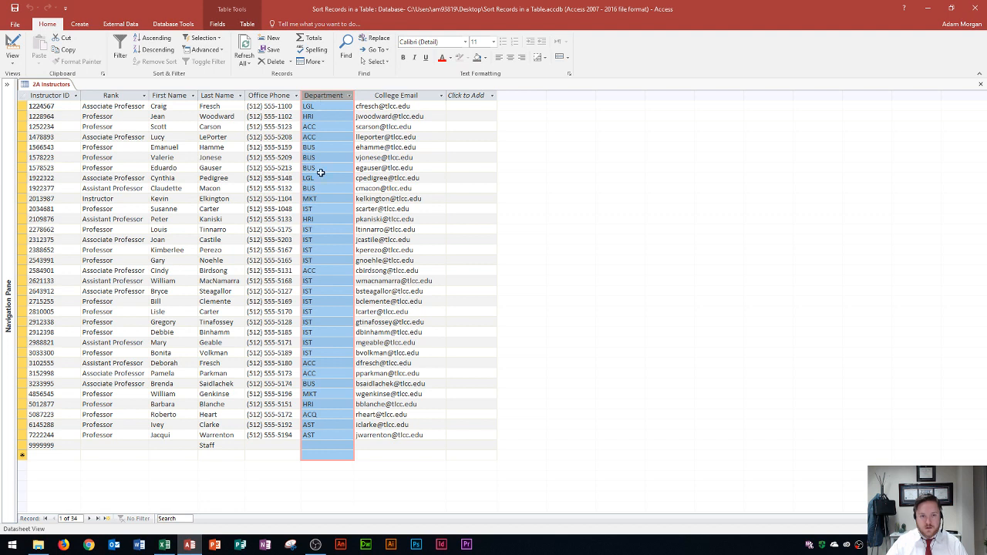
{"action": "mouse_move", "coordinate": [328, 127]}
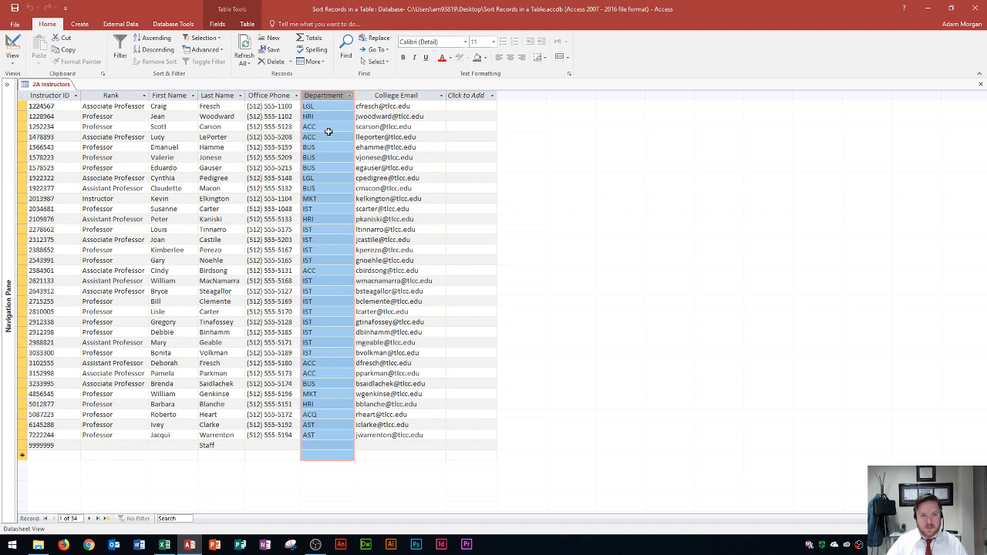
{"action": "mouse_move", "coordinate": [249, 90]}
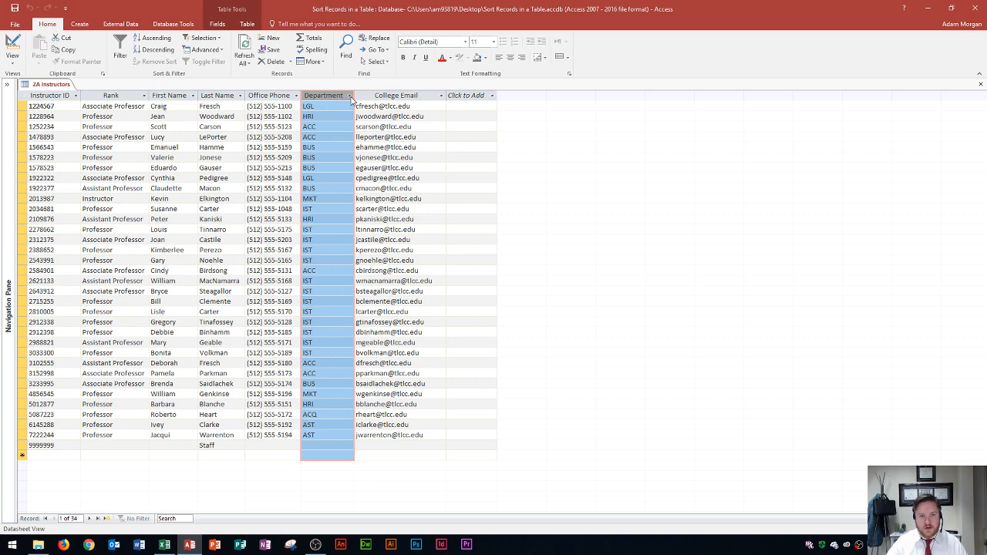
{"action": "left_click", "coordinate": [348, 95]}
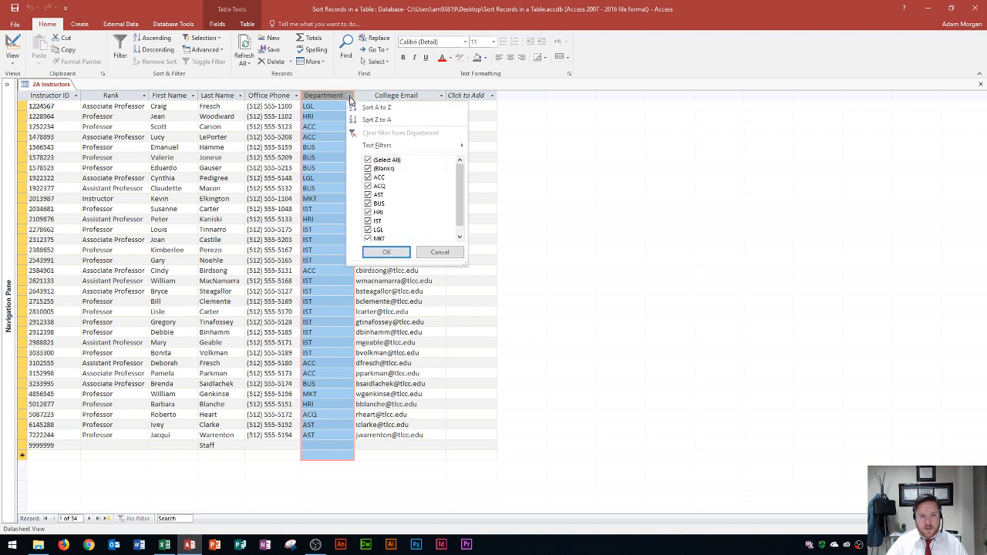
{"action": "mouse_move", "coordinate": [377, 108]}
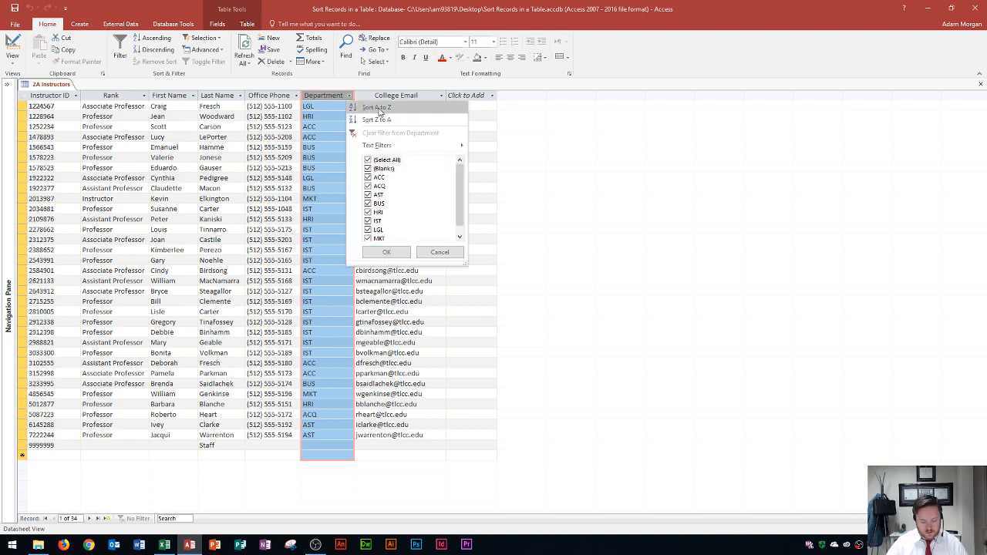
{"action": "mouse_move", "coordinate": [376, 121]}
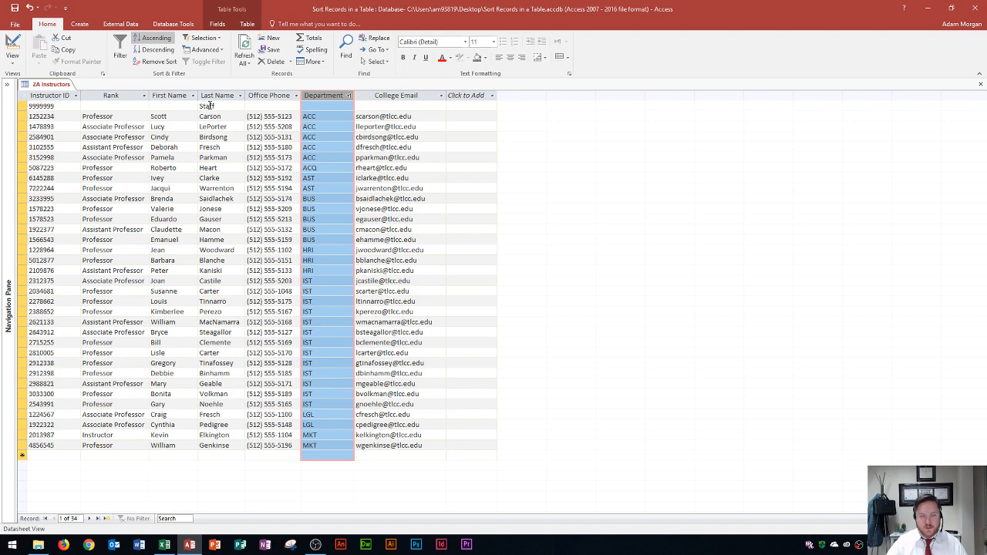
{"action": "mouse_move", "coordinate": [319, 139]}
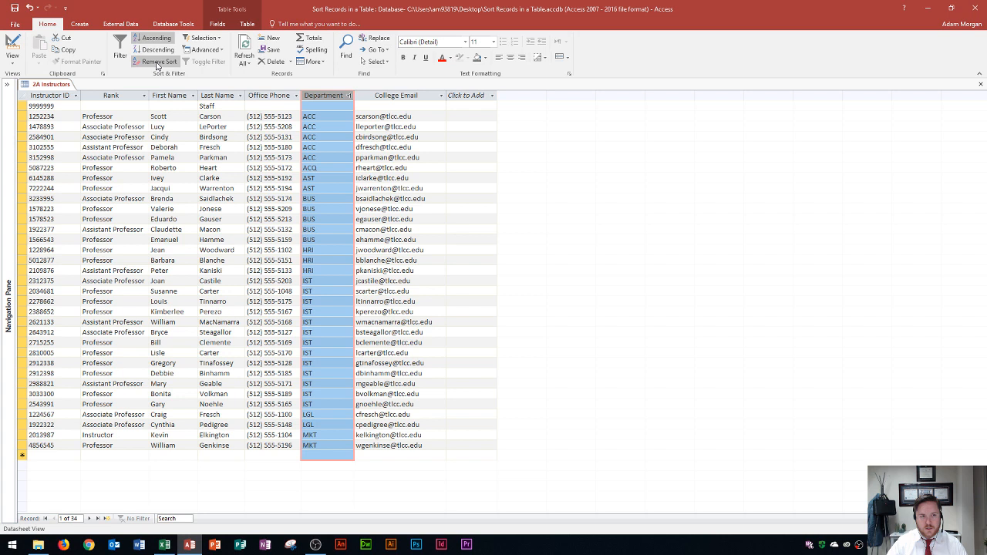
{"action": "mouse_move", "coordinate": [159, 62]}
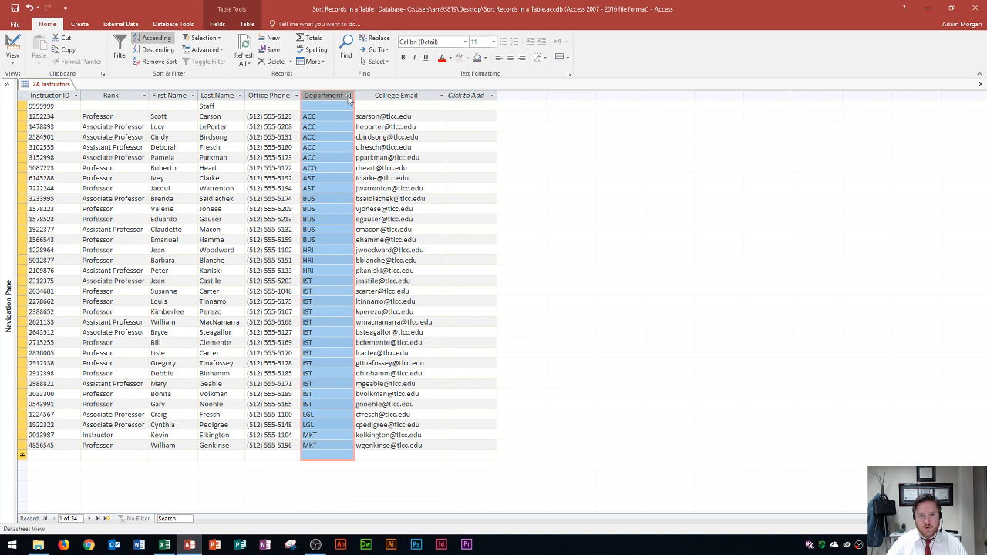
{"action": "mouse_move", "coordinate": [299, 100]}
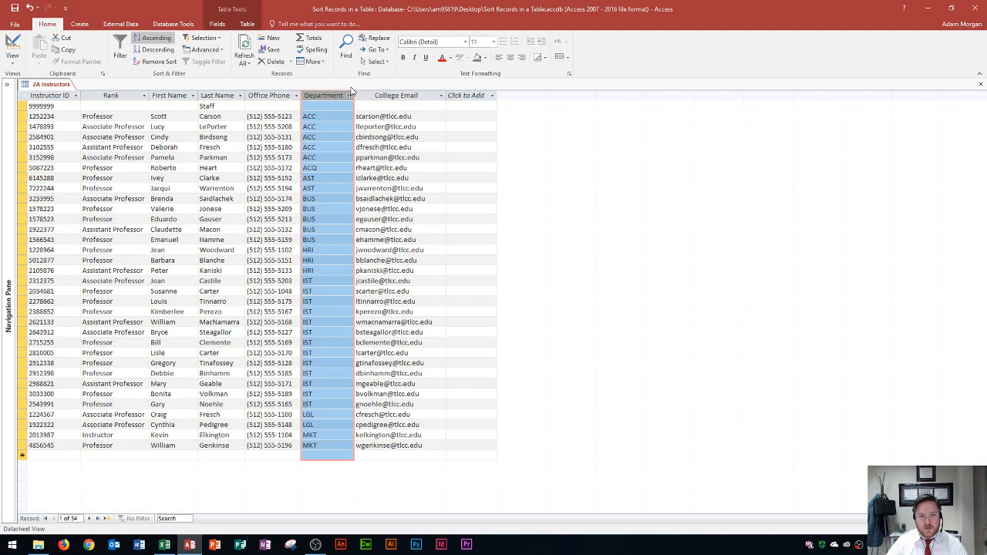
{"action": "mouse_move", "coordinate": [345, 107]}
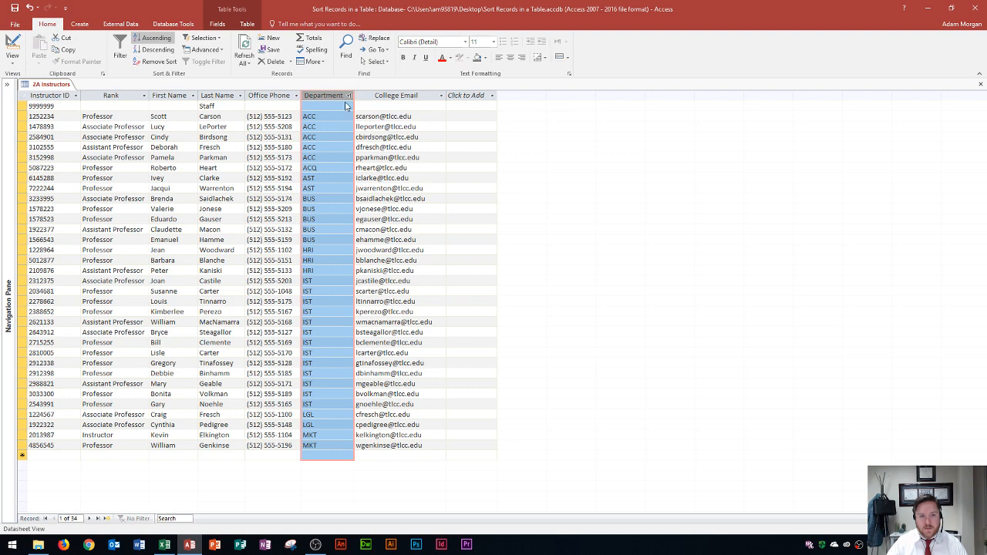
{"action": "mouse_move", "coordinate": [157, 62]}
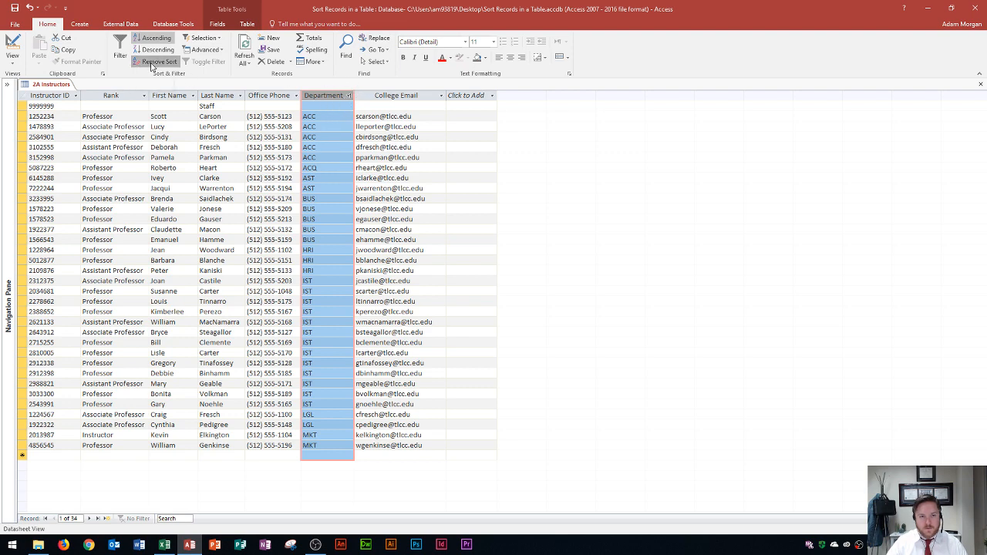
- Remove the Department sort, try Last Name Z to A, then select Department again
{"action": "left_click", "coordinate": [157, 62]}
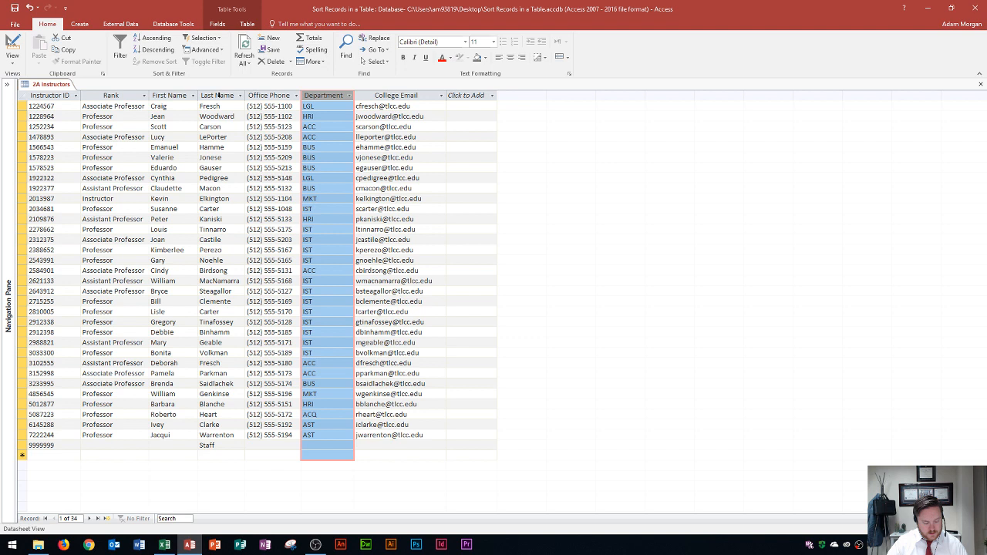
{"action": "left_click", "coordinate": [216, 95]}
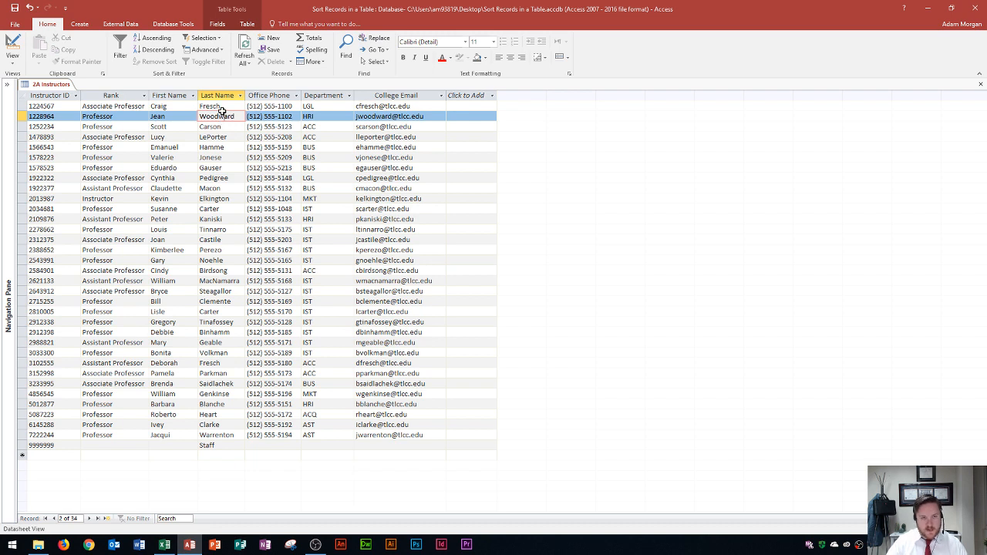
{"action": "left_click", "coordinate": [241, 96]}
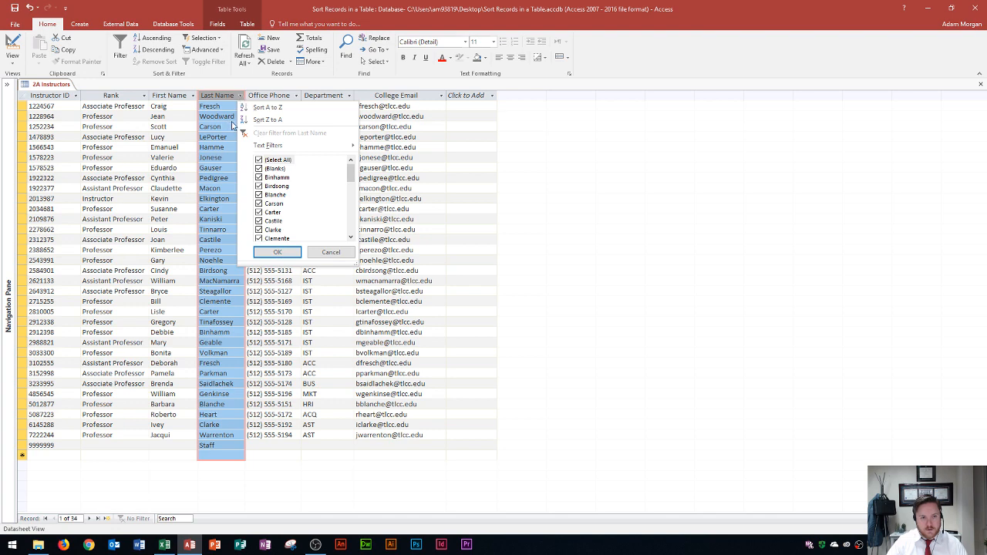
{"action": "mouse_move", "coordinate": [268, 120]}
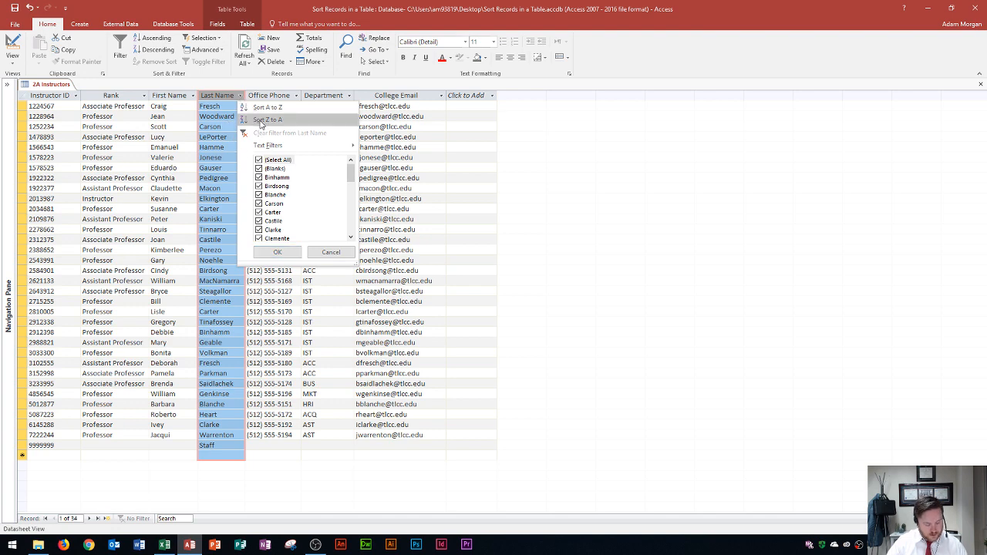
{"action": "left_click", "coordinate": [269, 121]}
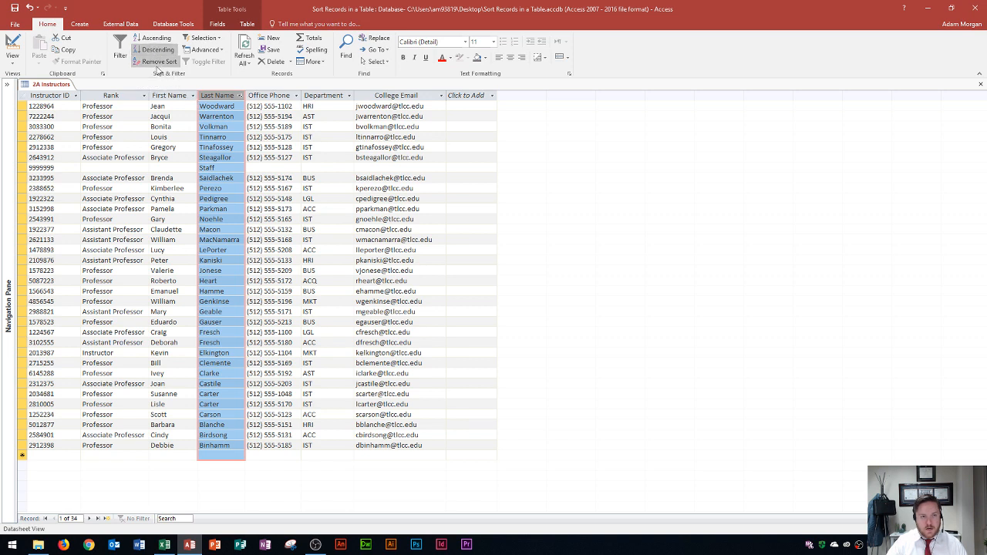
{"action": "mouse_move", "coordinate": [157, 62]}
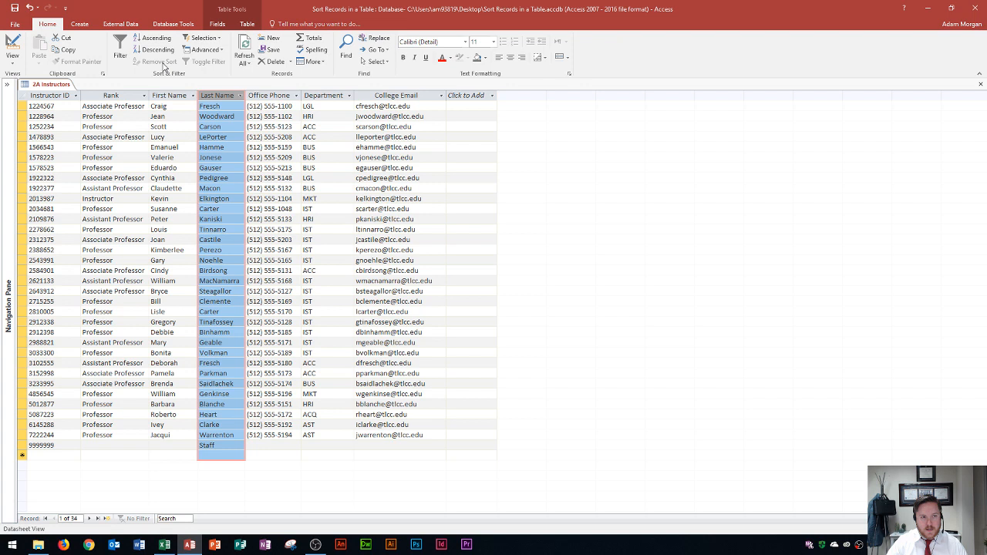
{"action": "mouse_move", "coordinate": [52, 117]}
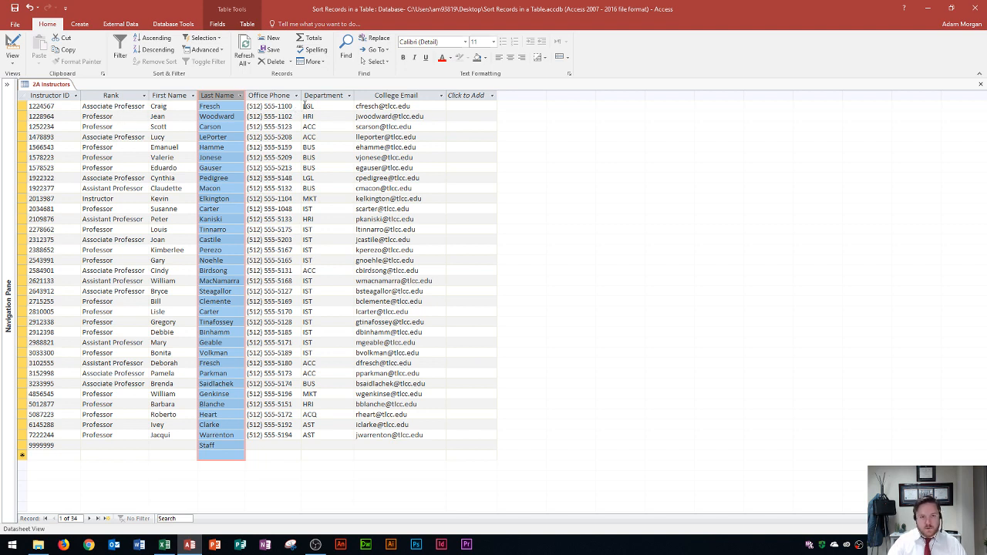
{"action": "left_click", "coordinate": [326, 96]}
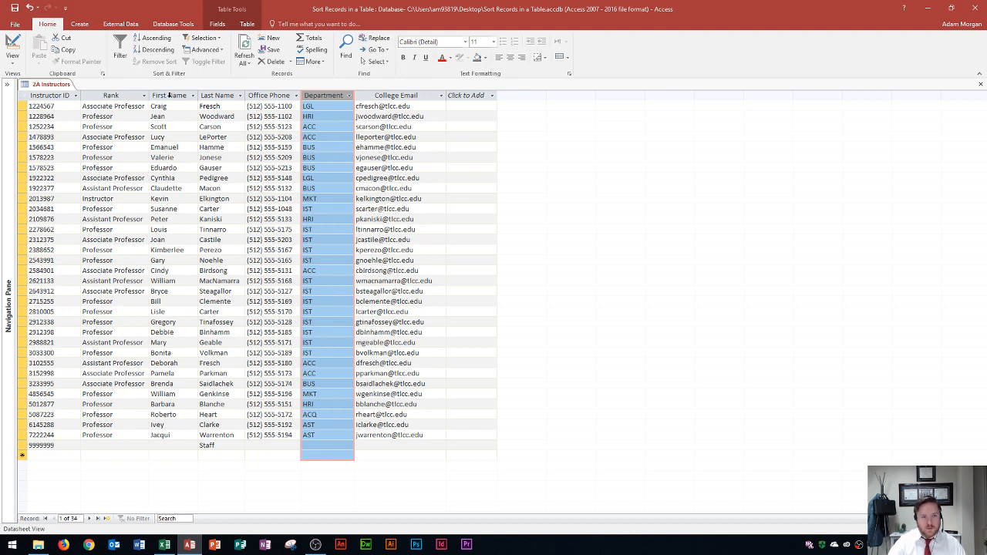
- Sort Last Name A to Z, then select Department for the outer descending sort
{"action": "left_click", "coordinate": [215, 96]}
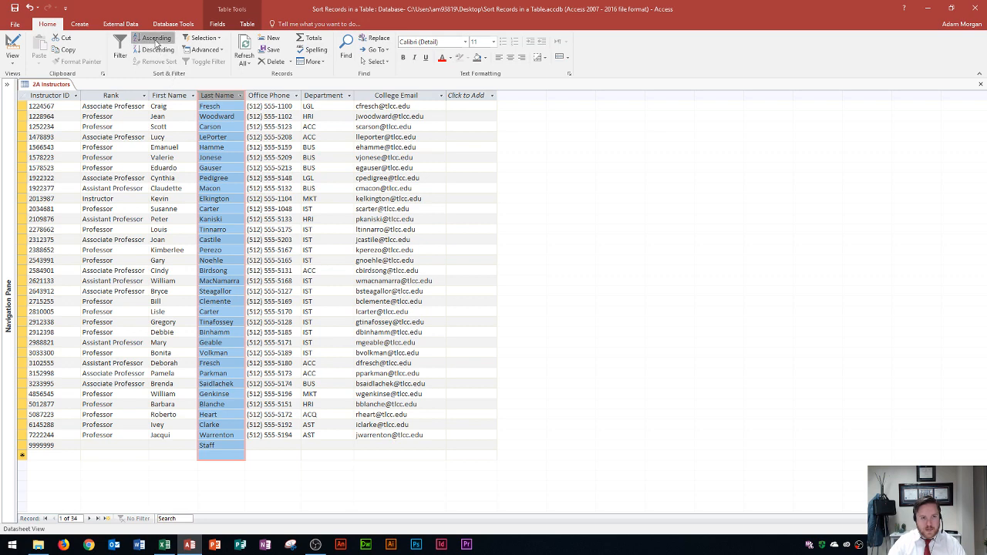
{"action": "left_click", "coordinate": [156, 37]}
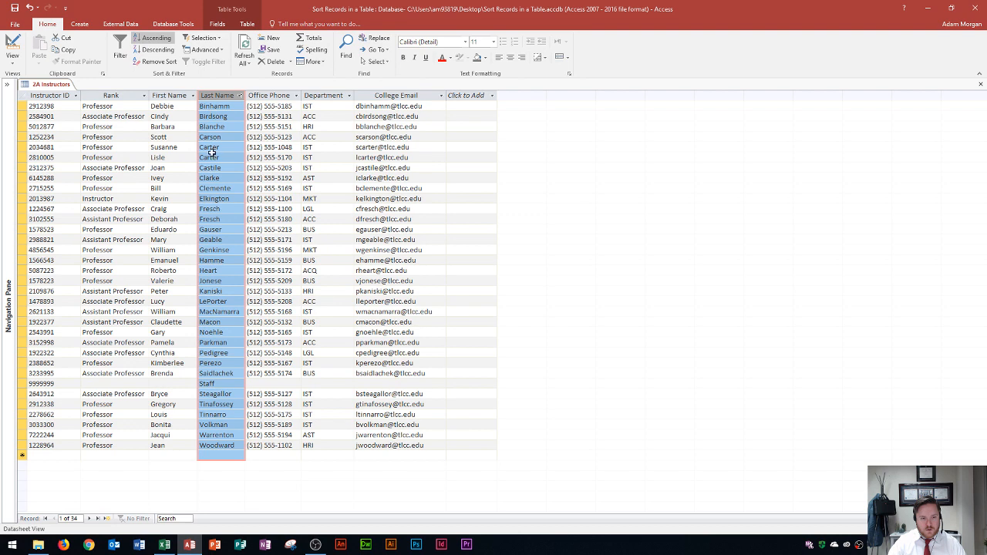
{"action": "mouse_move", "coordinate": [232, 106]}
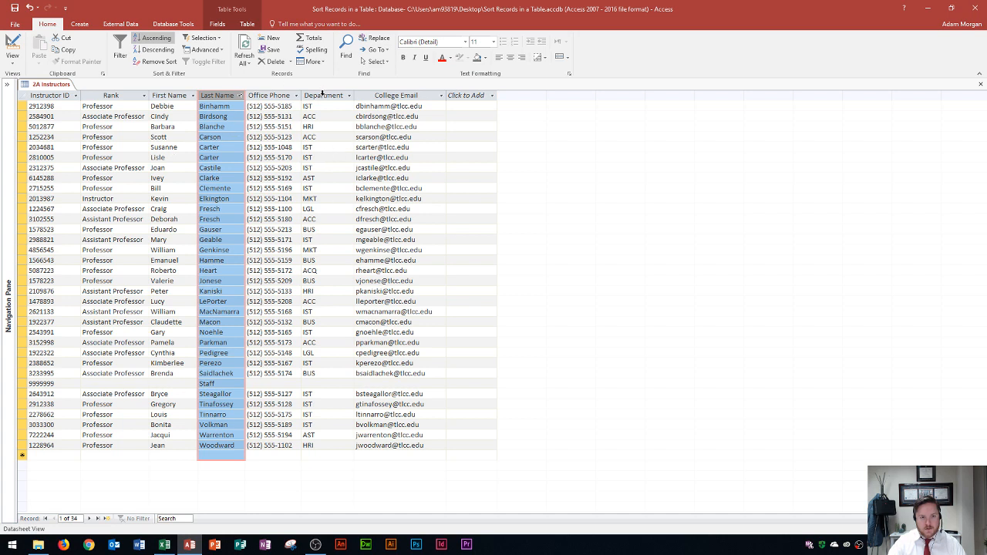
{"action": "left_click", "coordinate": [323, 96]}
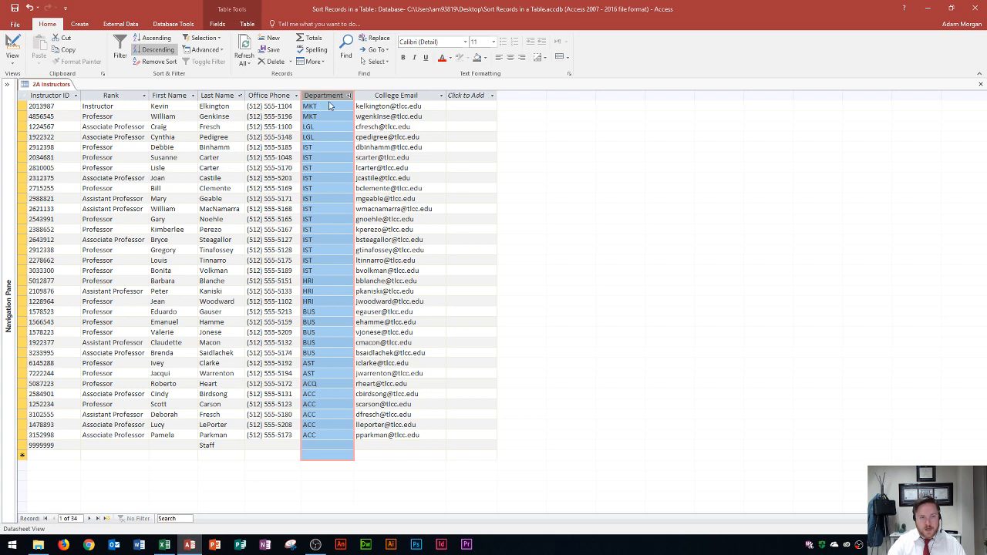
{"action": "mouse_move", "coordinate": [239, 99]}
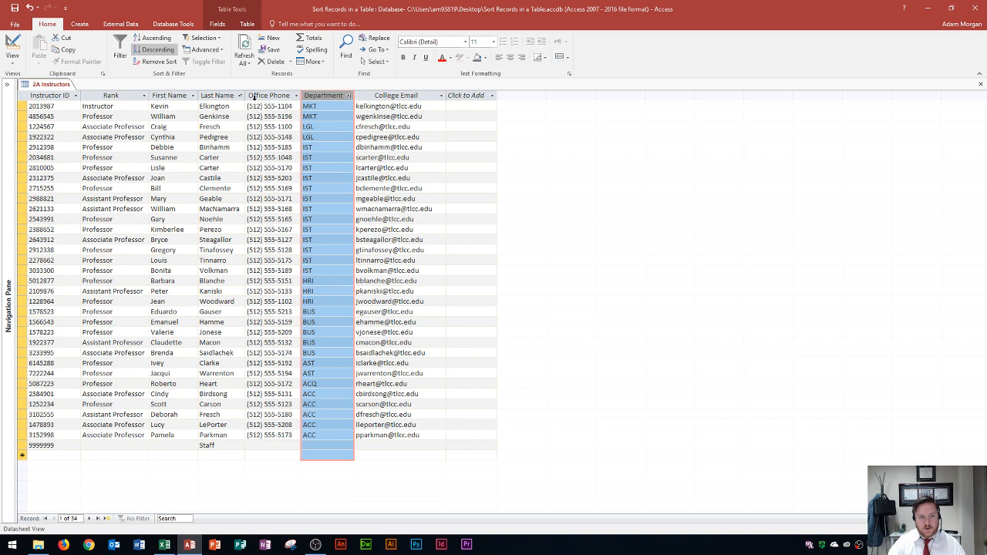
{"action": "mouse_move", "coordinate": [349, 95]}
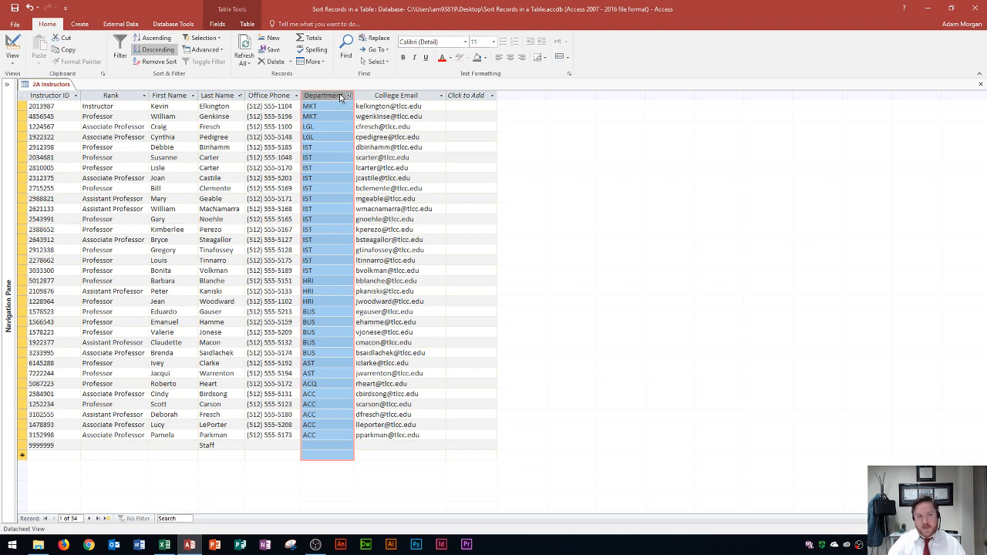
{"action": "mouse_move", "coordinate": [316, 98]}
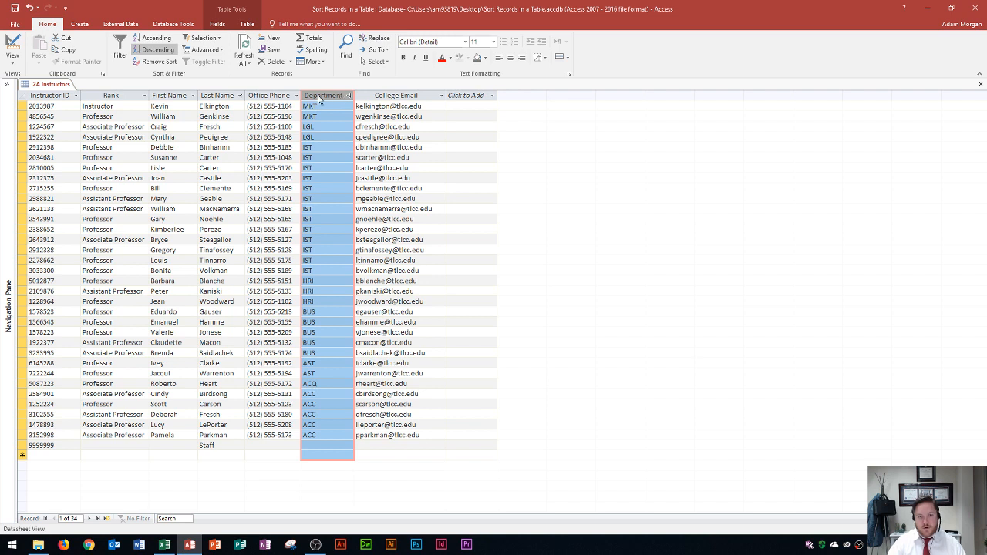